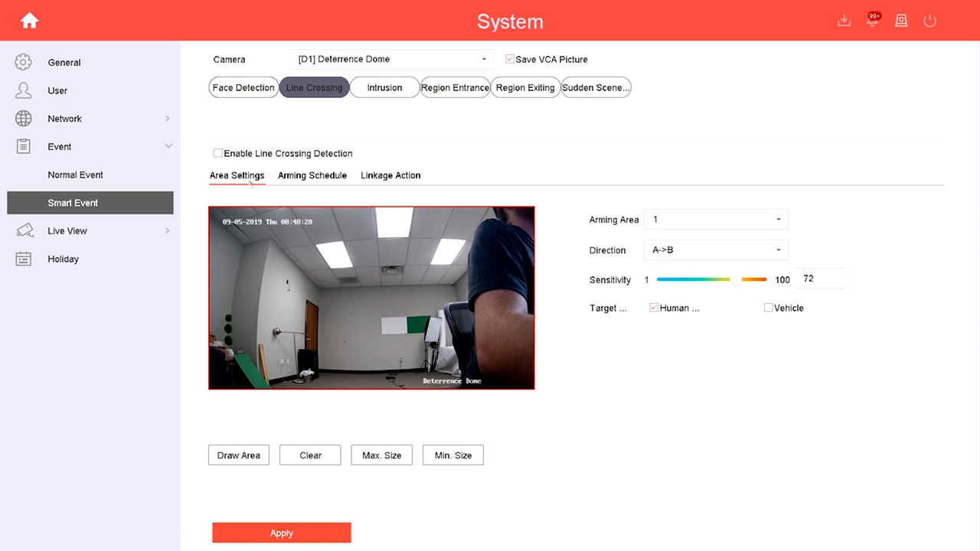
Enable line crossing detection with a vertical line through the view, direction A<->B.
left_click(217, 153)
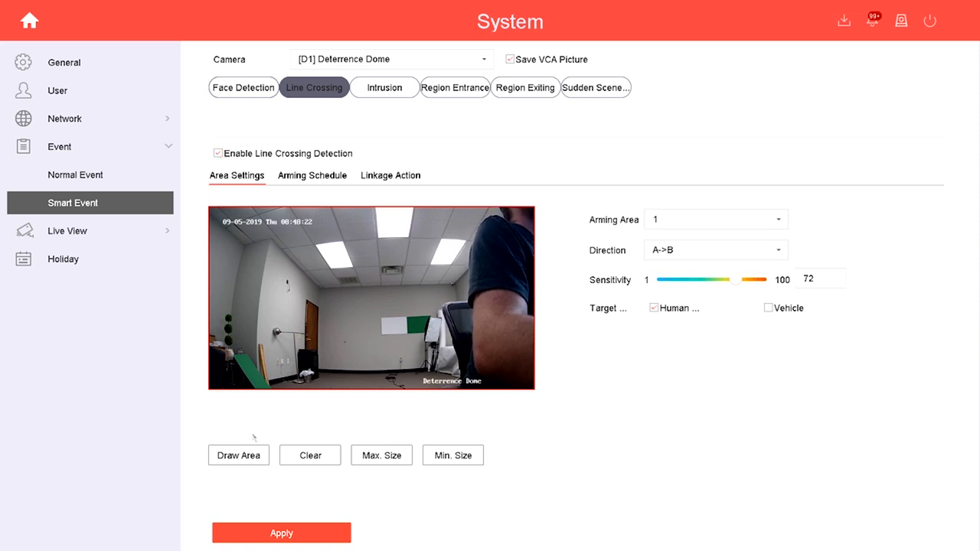
left_click(238, 454)
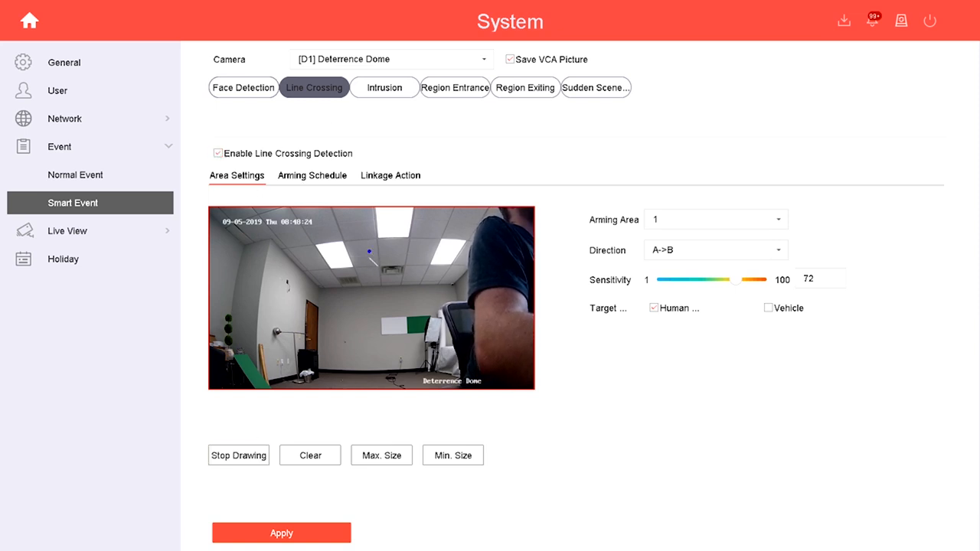
left_click_drag(369, 251, 366, 375)
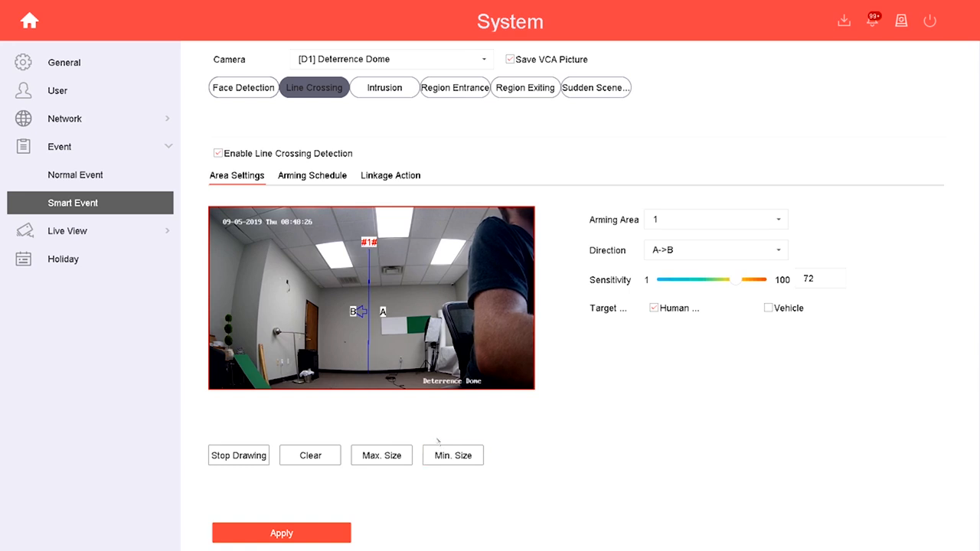
left_click(653, 307)
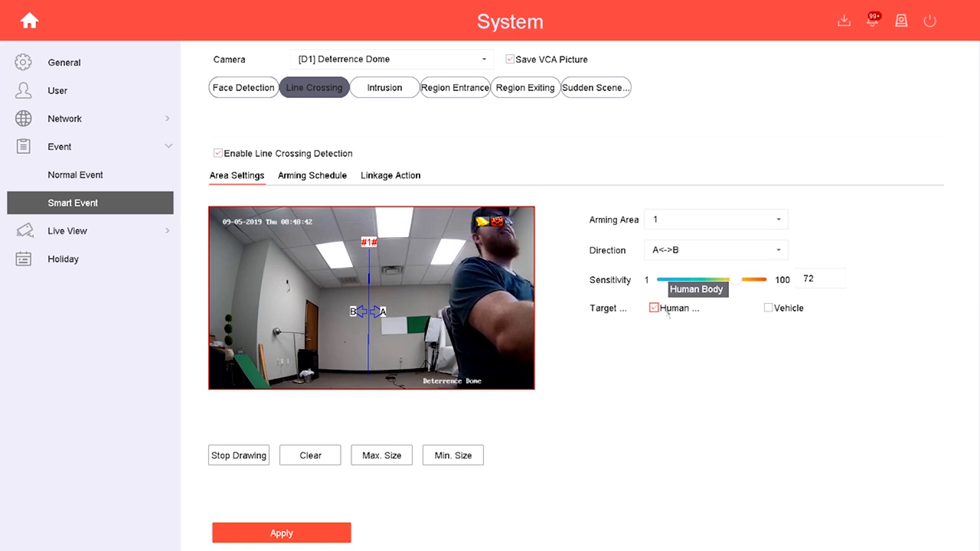
left_click(653, 308)
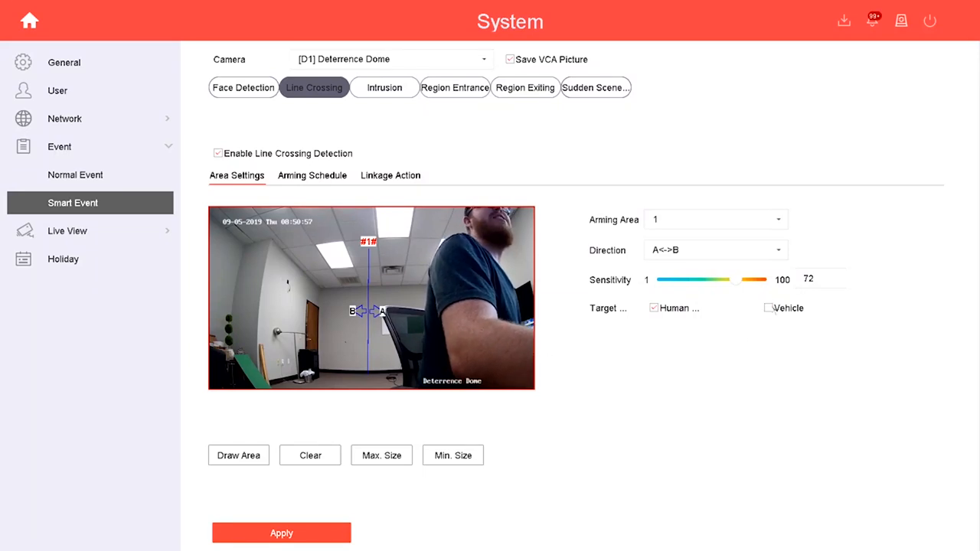
left_click(767, 308)
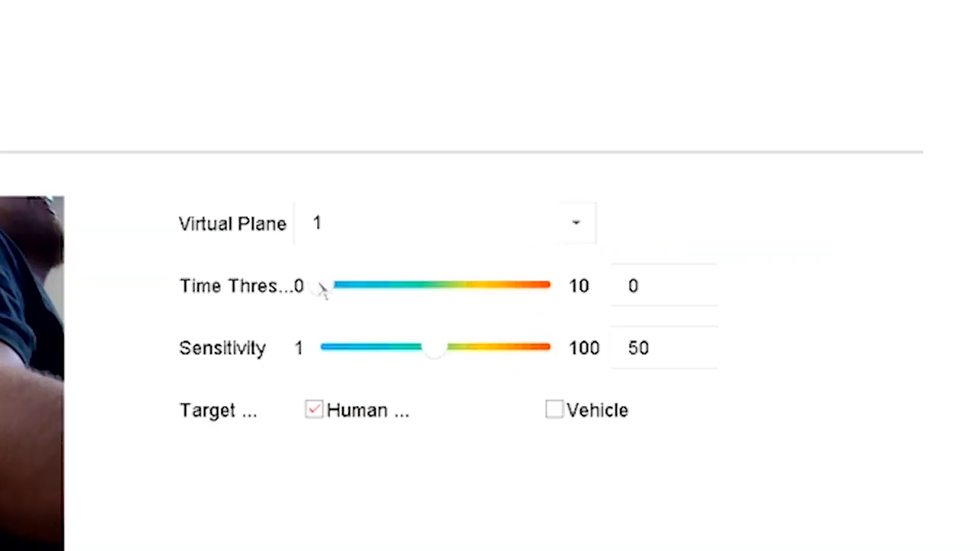
Move the intrusion time threshold through 4, 3 and 2, then back to 0.
left_click_drag(333, 286, 421, 285)
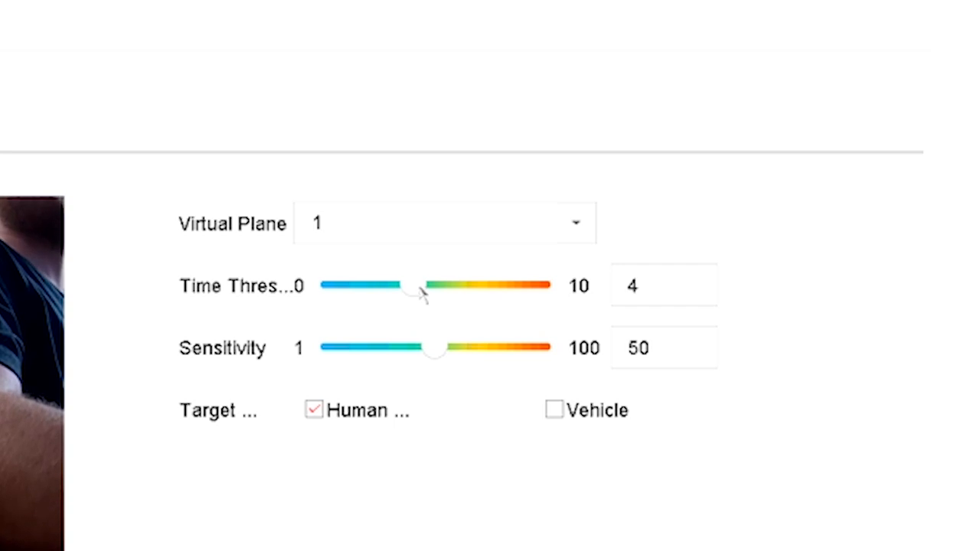
left_click_drag(419, 292, 383, 287)
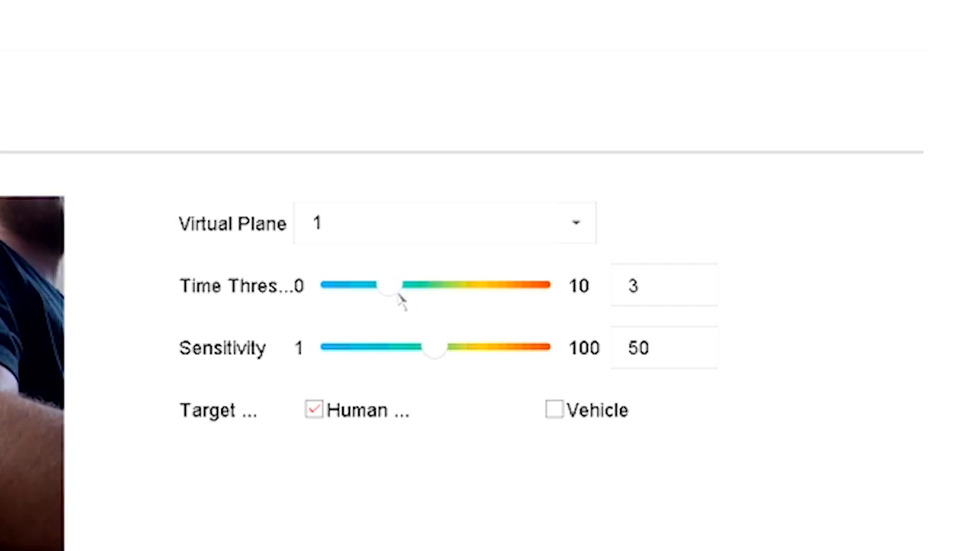
left_click_drag(390, 285, 360, 285)
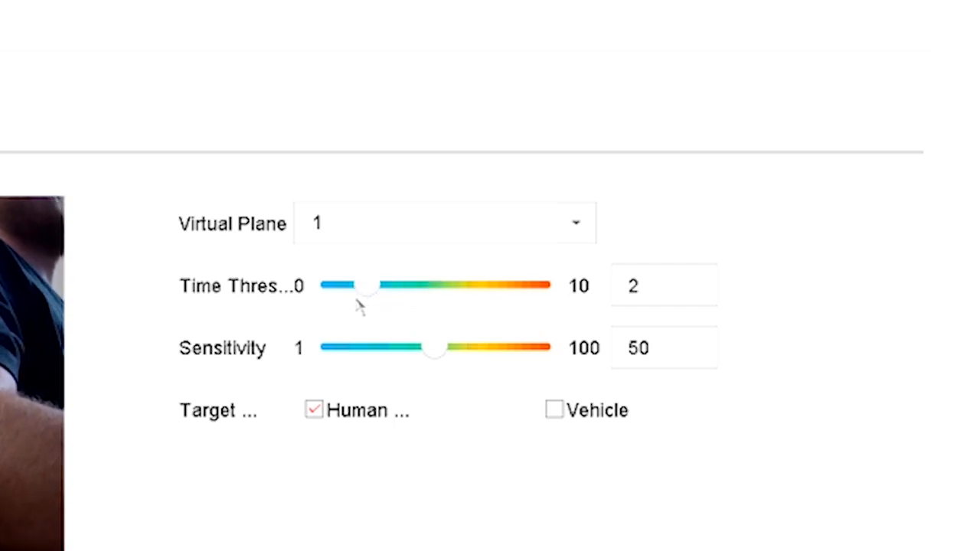
left_click_drag(367, 285, 320, 285)
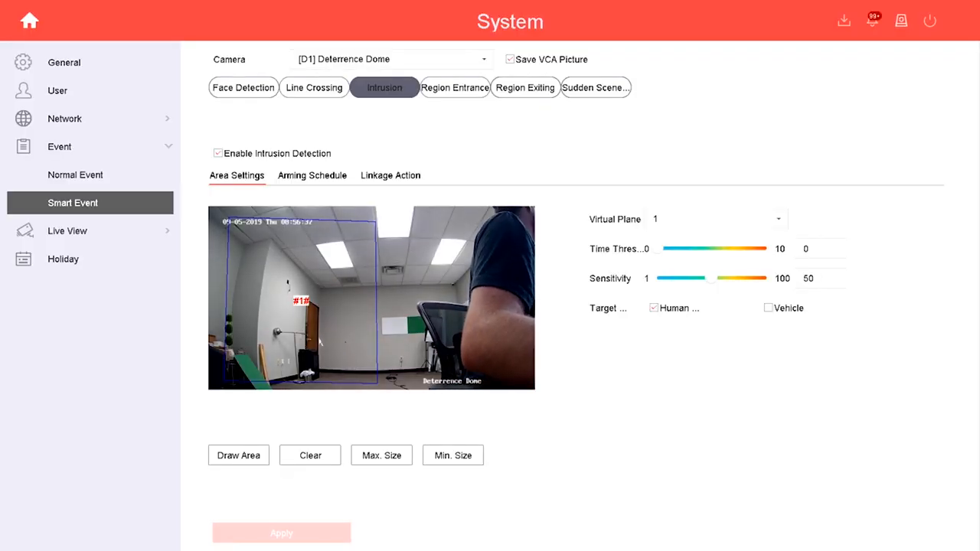
Start marking the minimum target size under the intrusion preview.
left_click(452, 455)
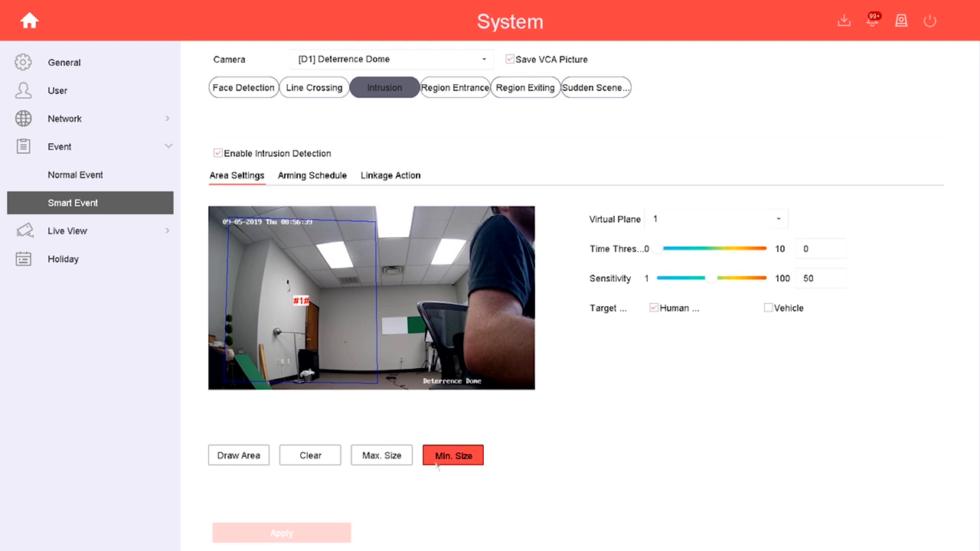
left_click(452, 456)
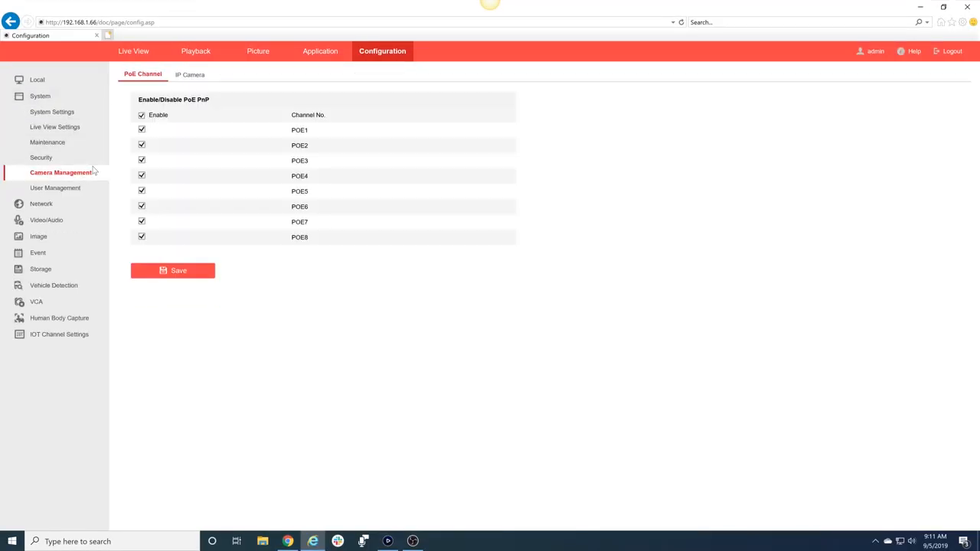
Open camera D1's web page from the NVR's IP Camera list.
left_click(188, 74)
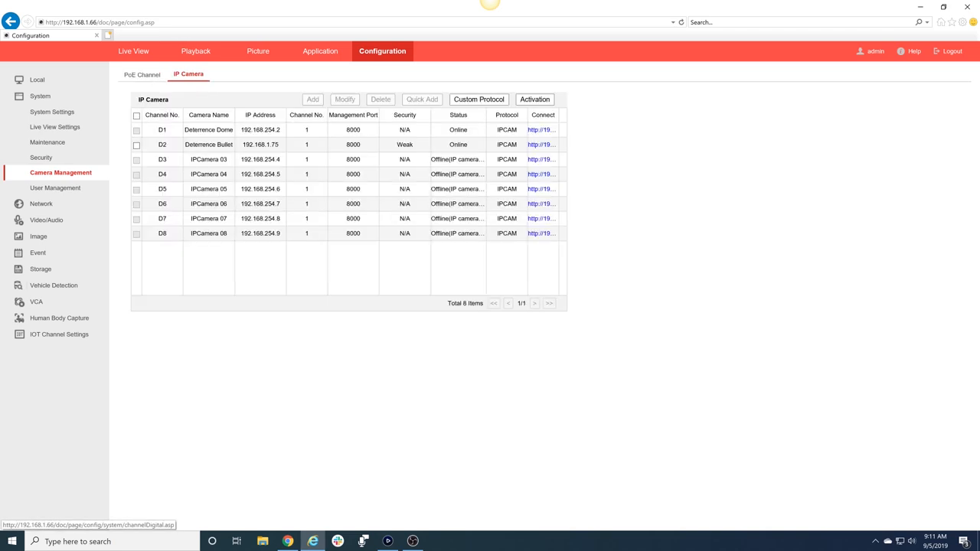
mouse_move(541, 159)
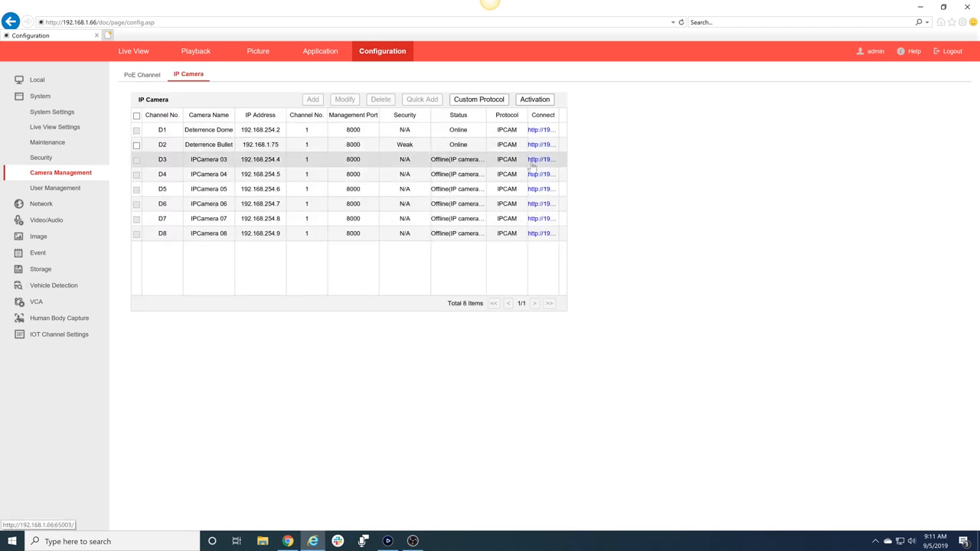
left_click(541, 129)
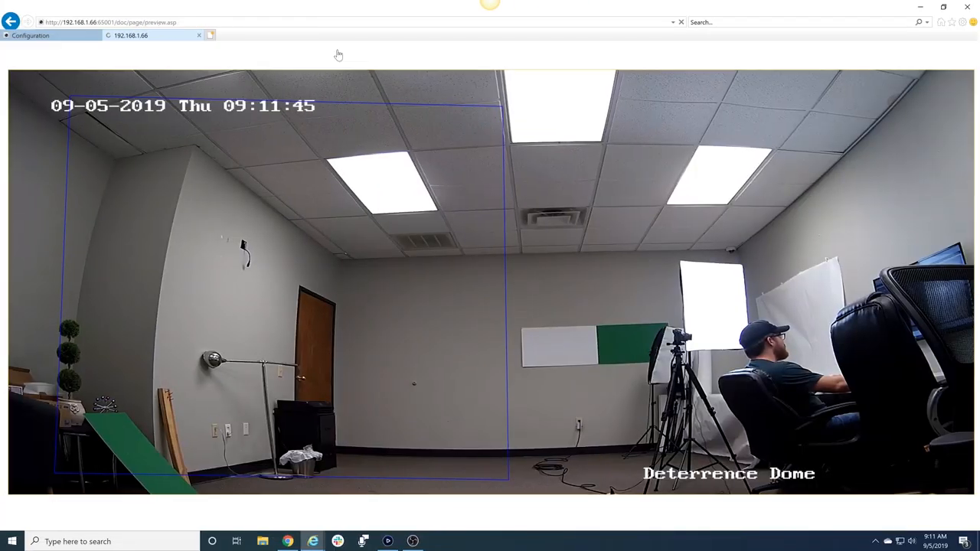
Go to the camera's Configuration > Event > Smart Event page.
left_click(320, 52)
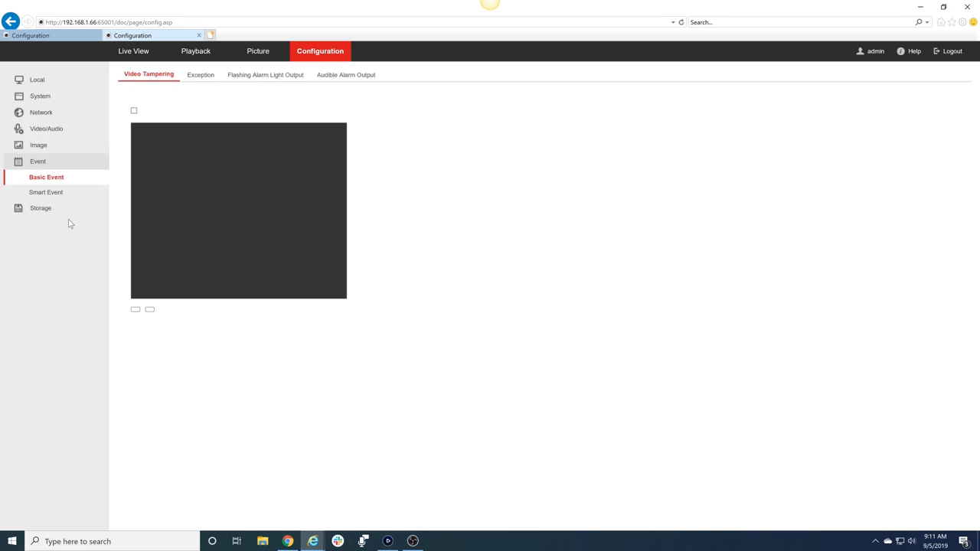
left_click(46, 193)
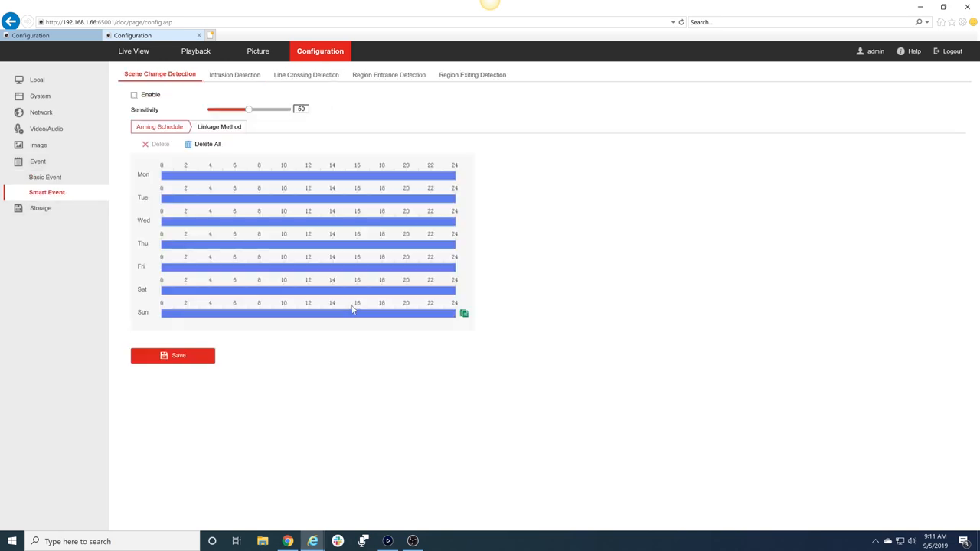
mouse_move(235, 74)
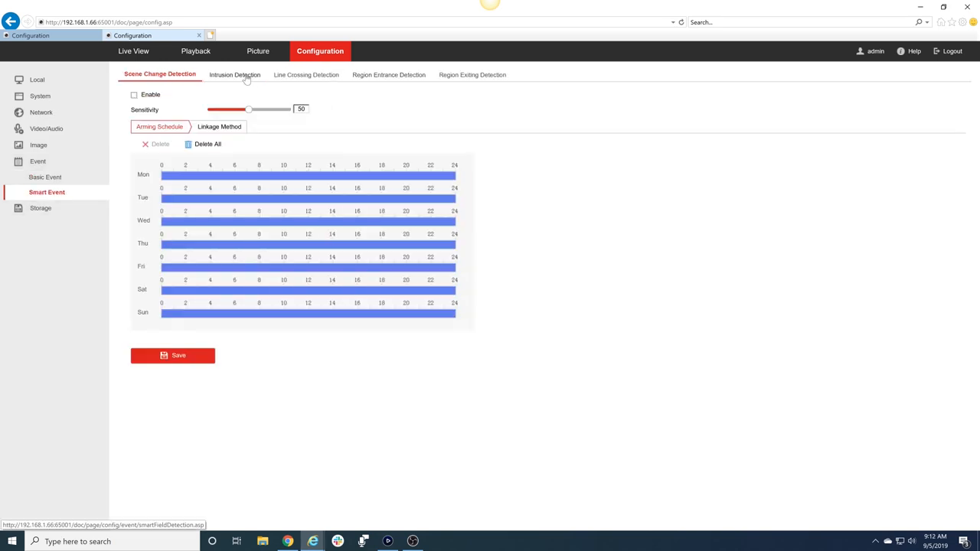
Add Flashing Alarm and Audible Warning to the intrusion detection linkage methods.
left_click(234, 75)
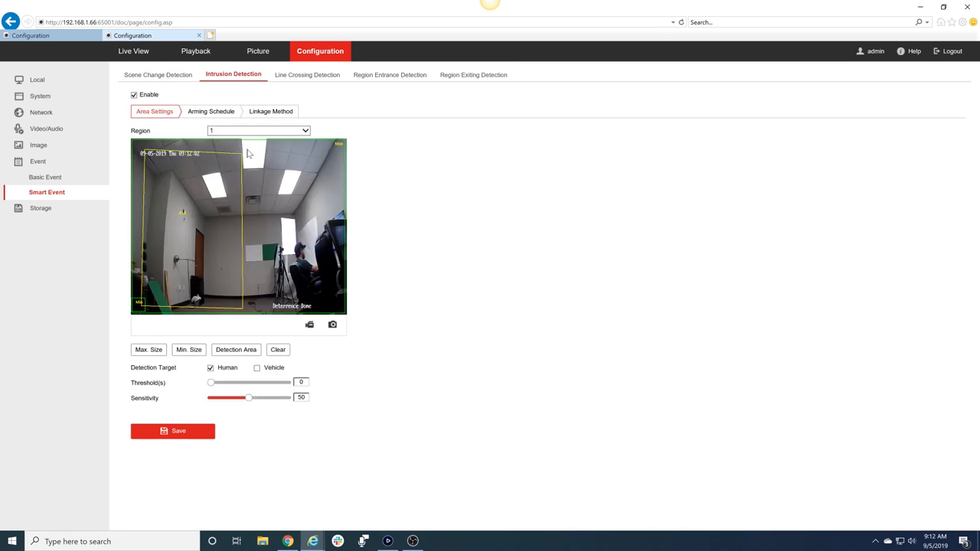
mouse_move(205, 167)
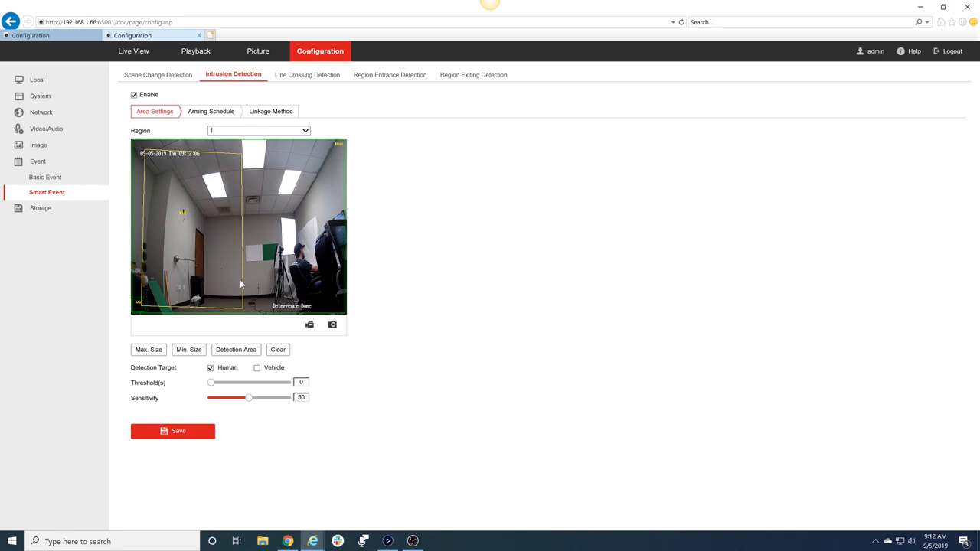
mouse_move(254, 155)
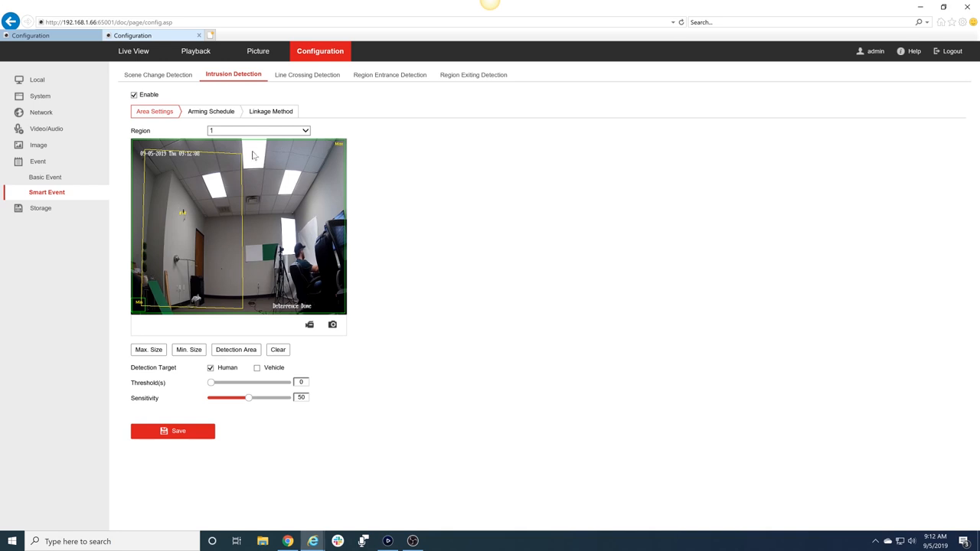
left_click(270, 111)
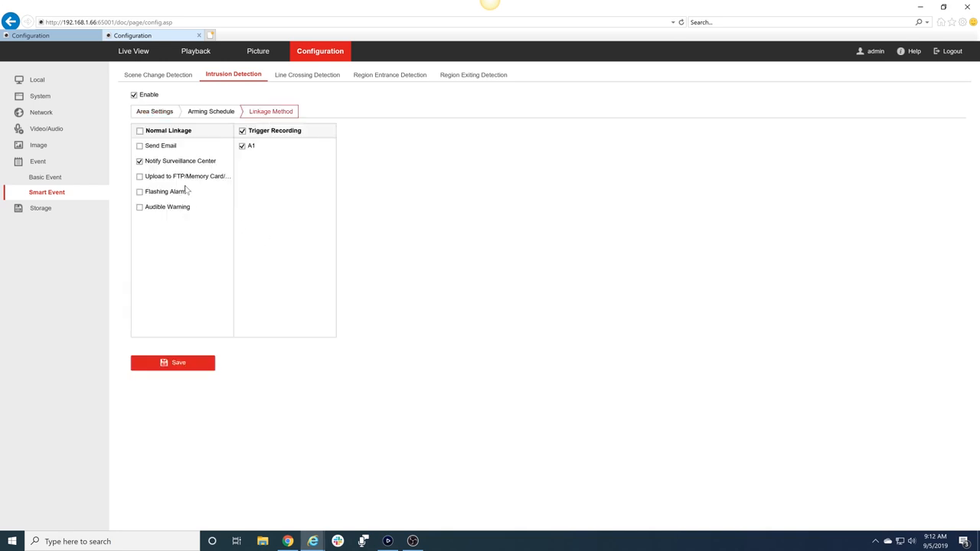
left_click(139, 191)
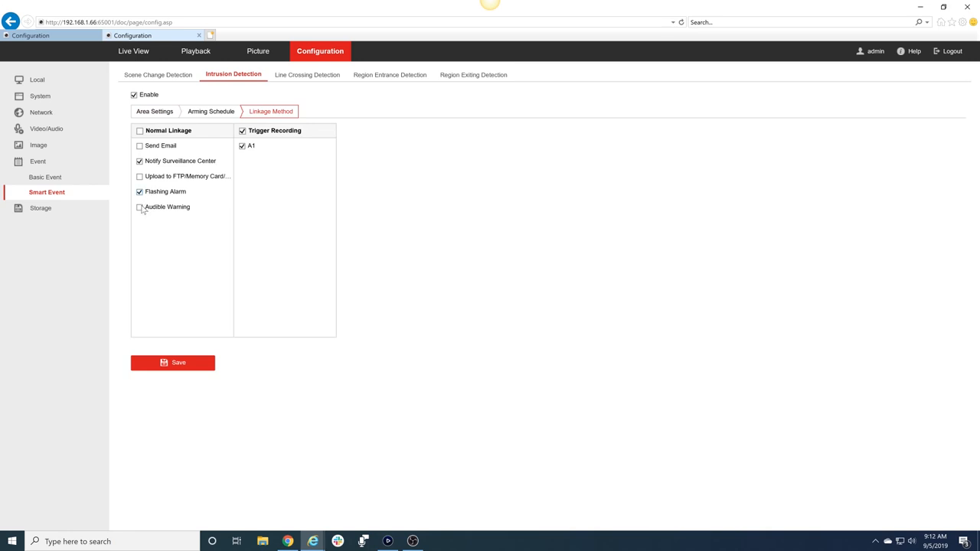
left_click(139, 207)
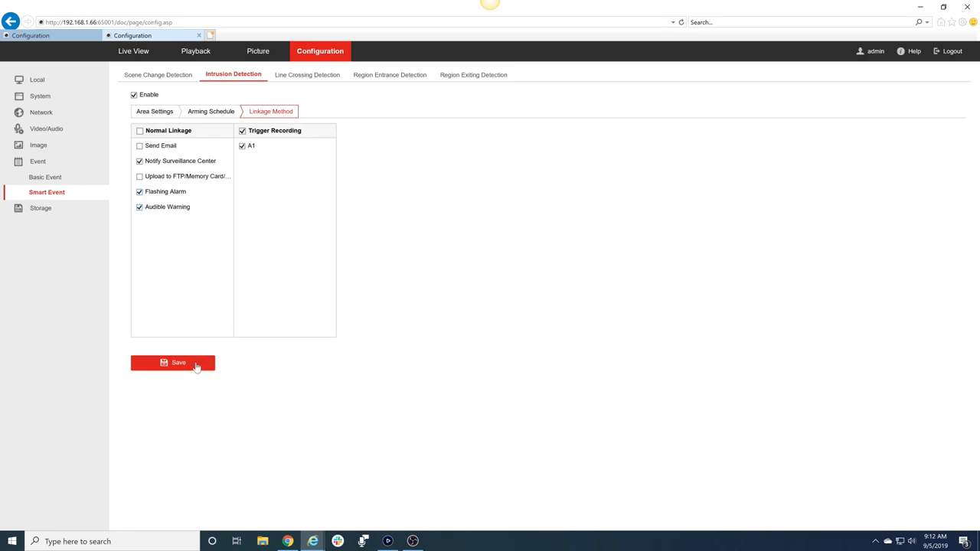